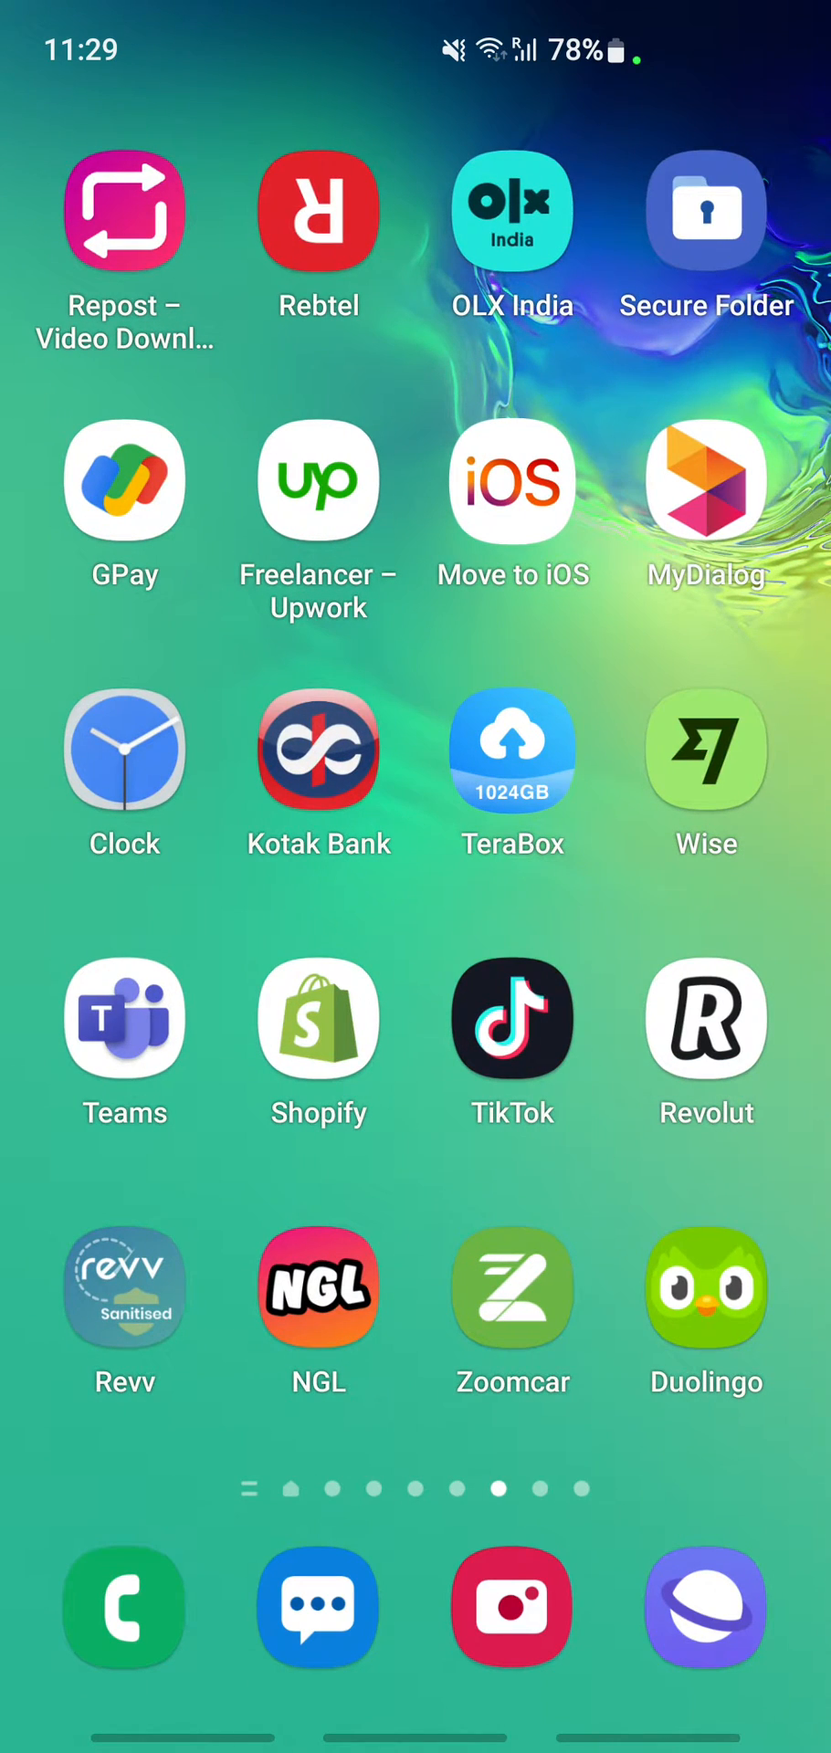
- Launch Revolut from the home screen to reach the account home with the Australian Dollar balance
left_click(707, 1021)
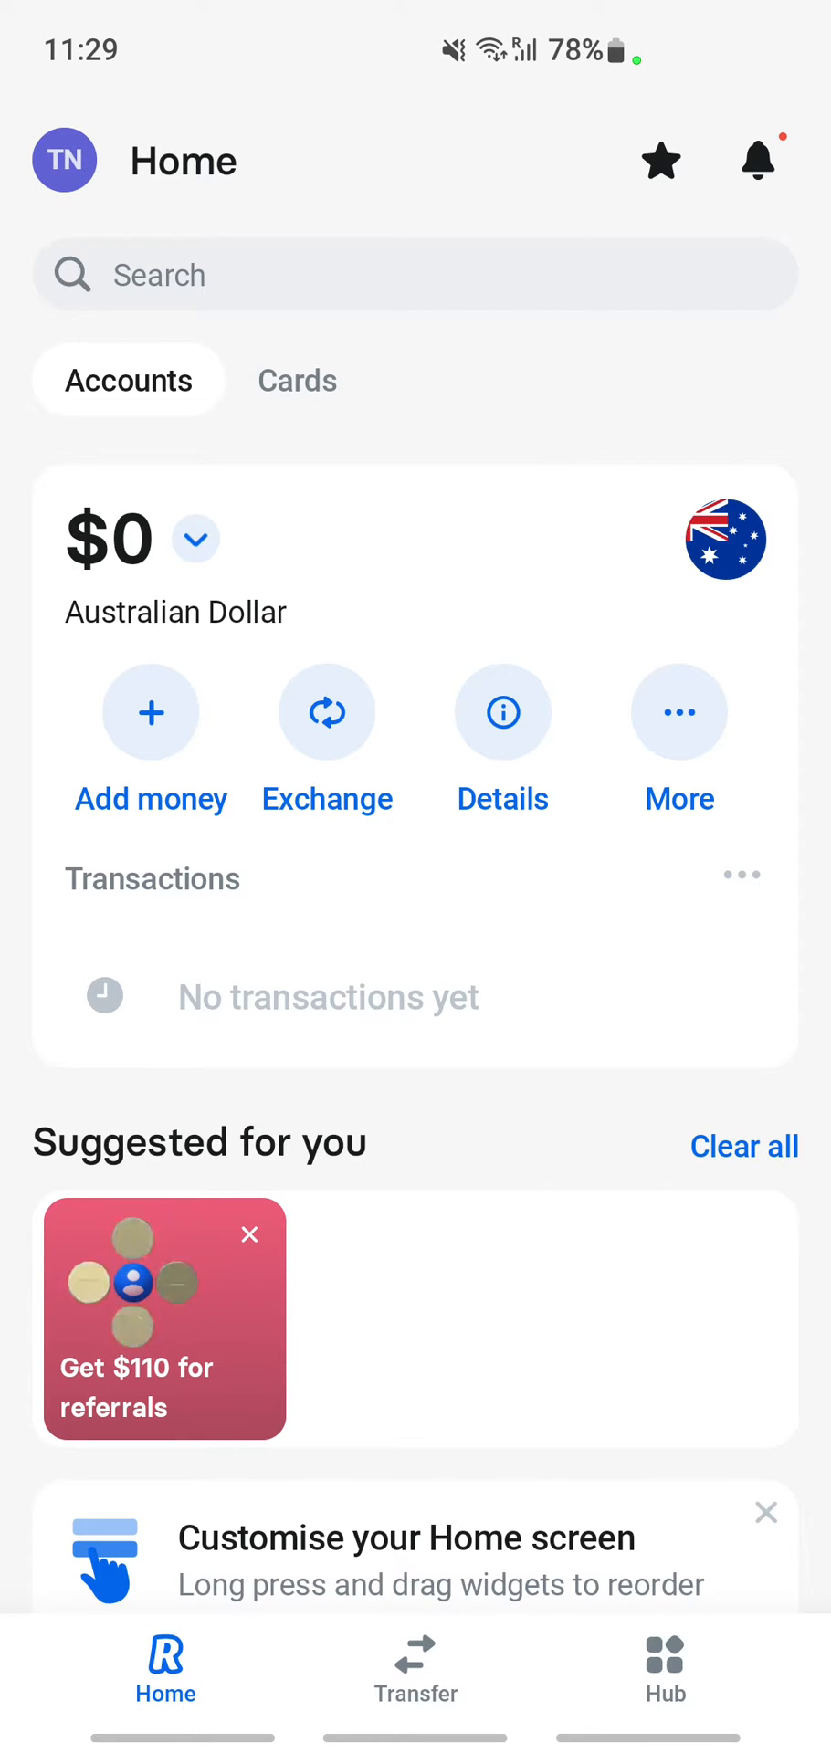
- Go to your profile page and bring the plan, limits, account and security settings into view
left_click(69, 159)
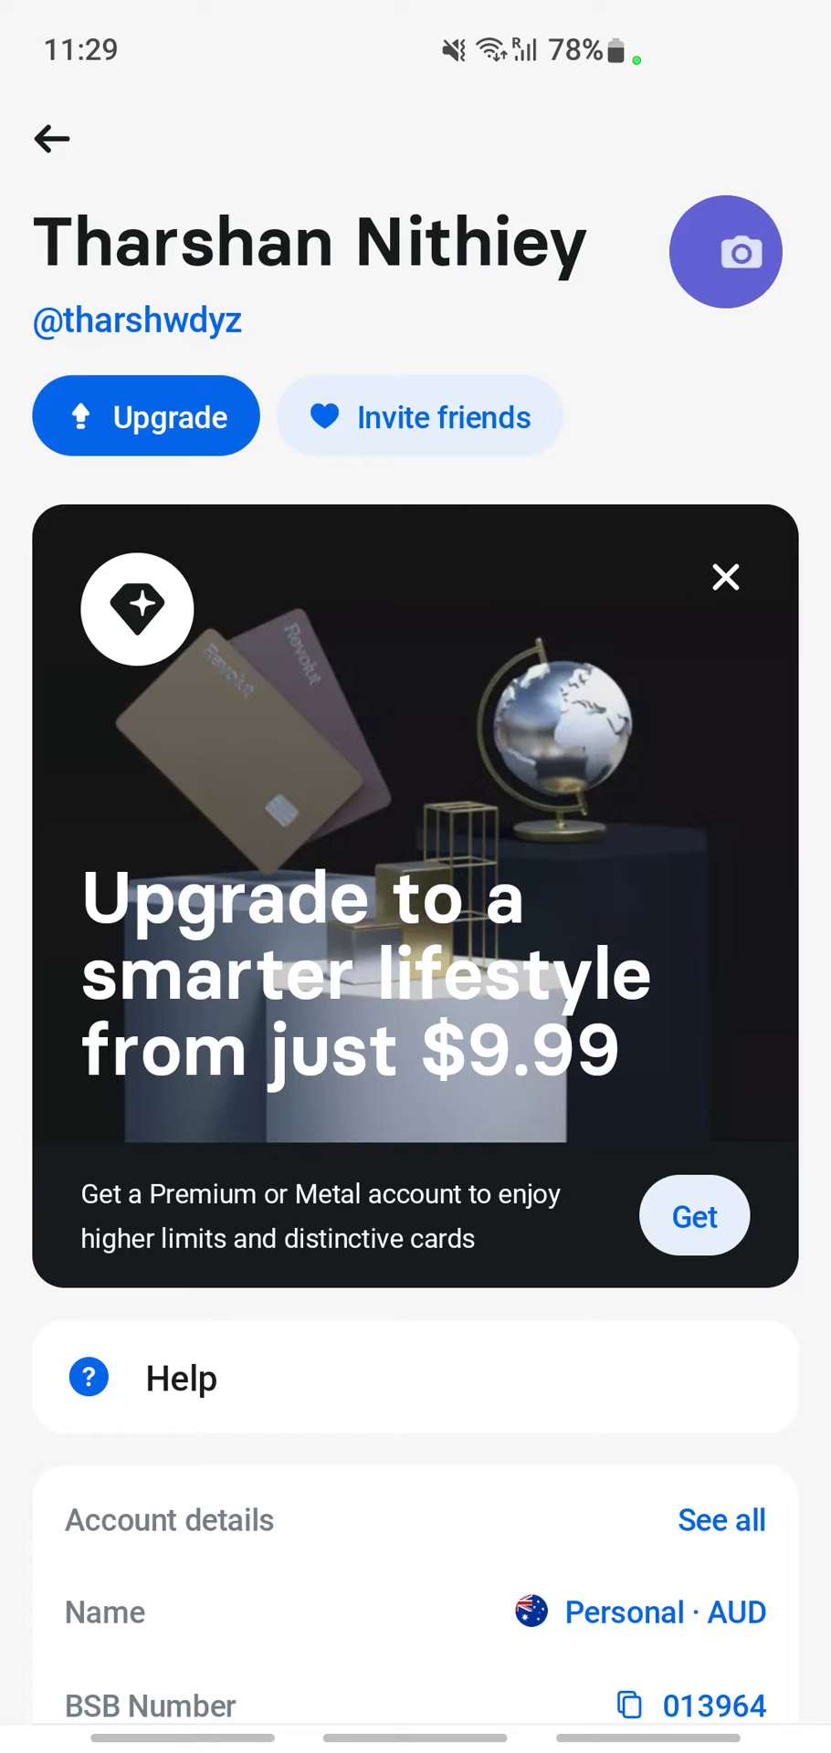
scroll("down", 3)
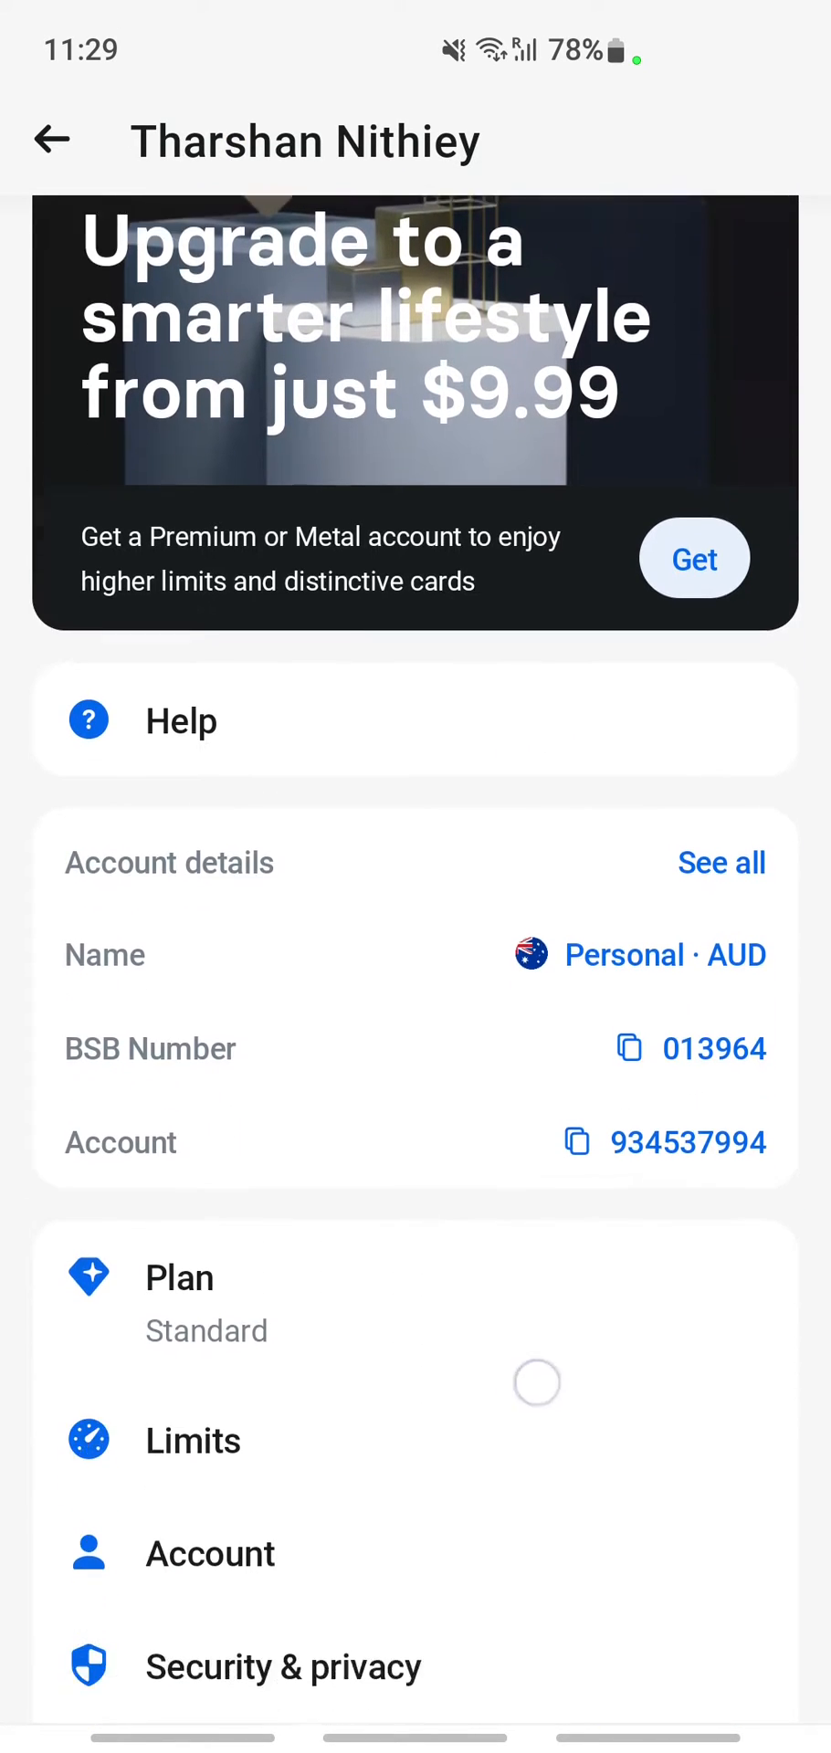
scroll("down", 3)
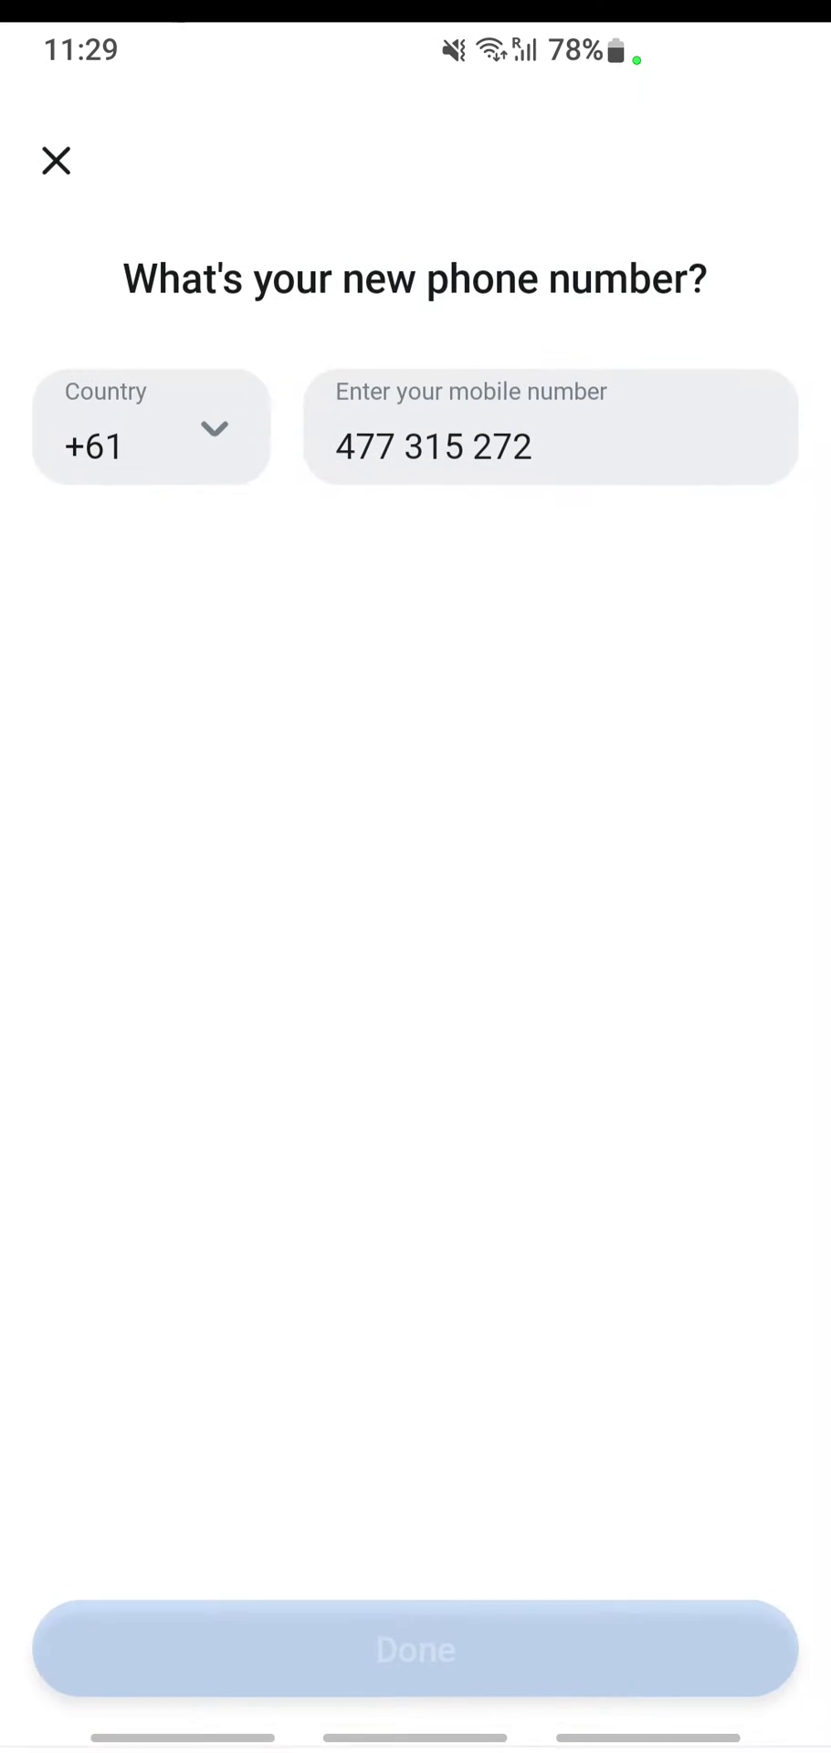
left_click(533, 444)
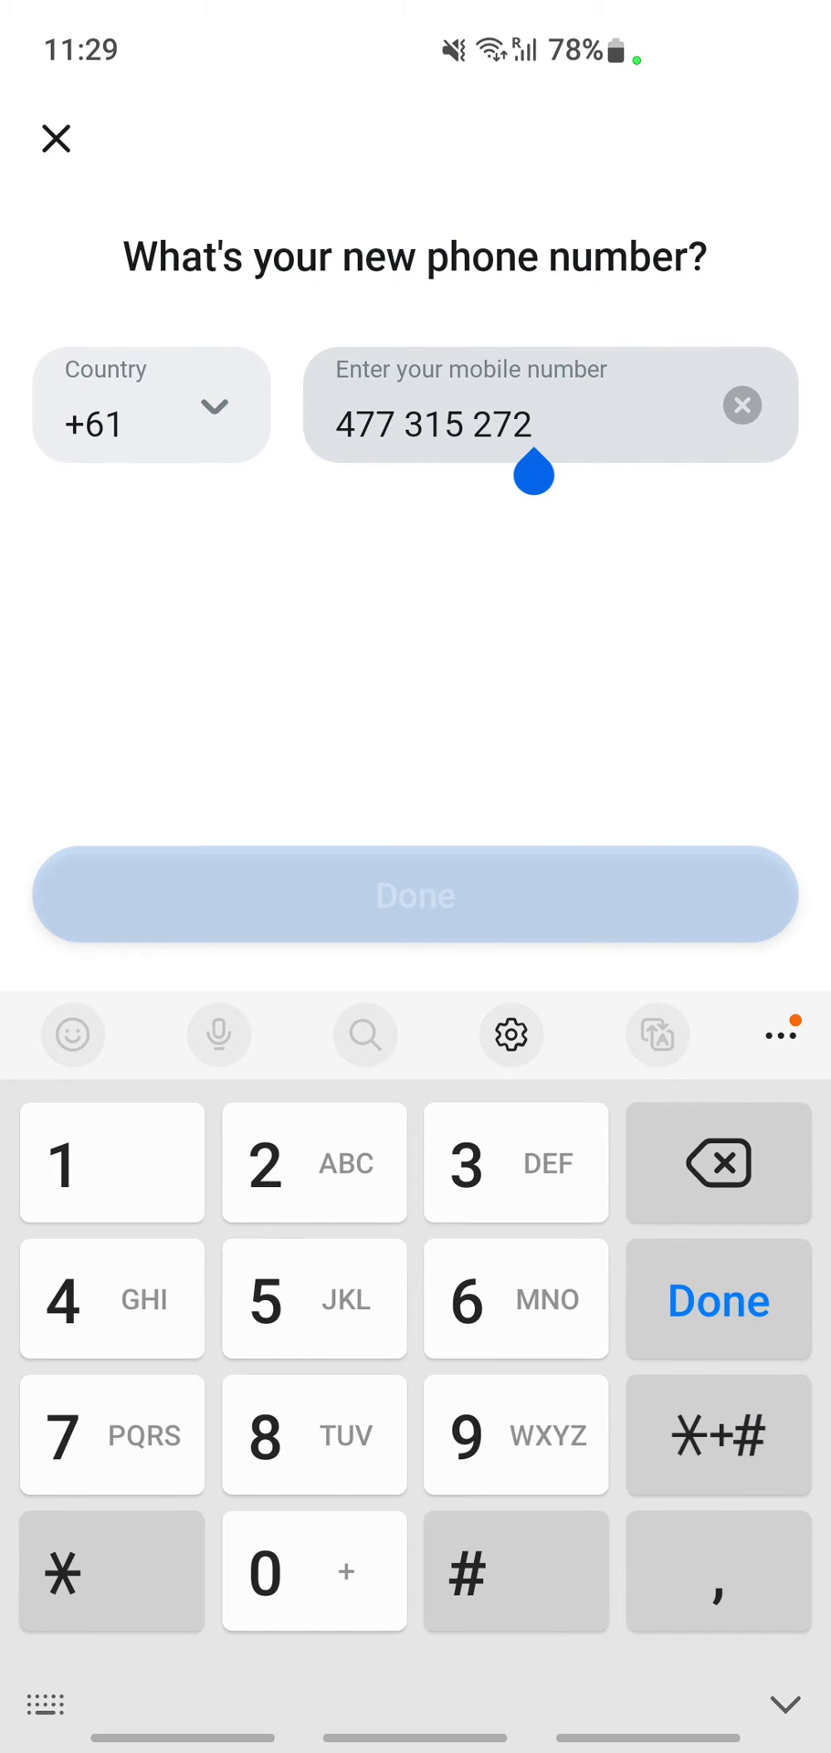